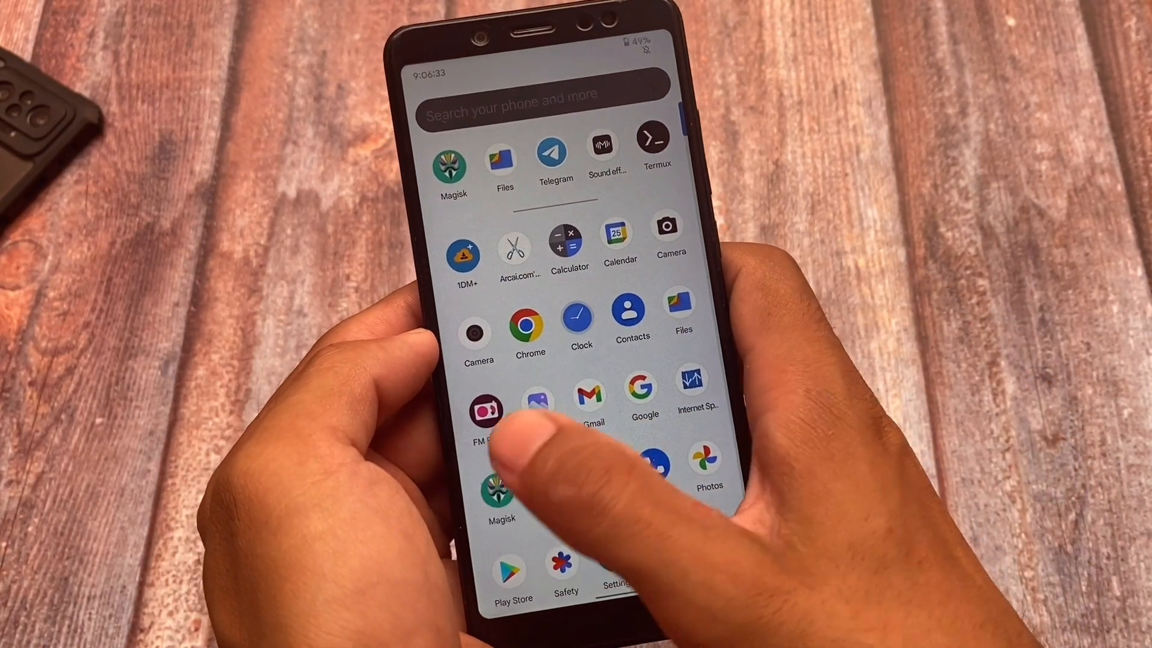
- Launch Magisk from the app drawer so its Modules list appears
scroll("down", 3)
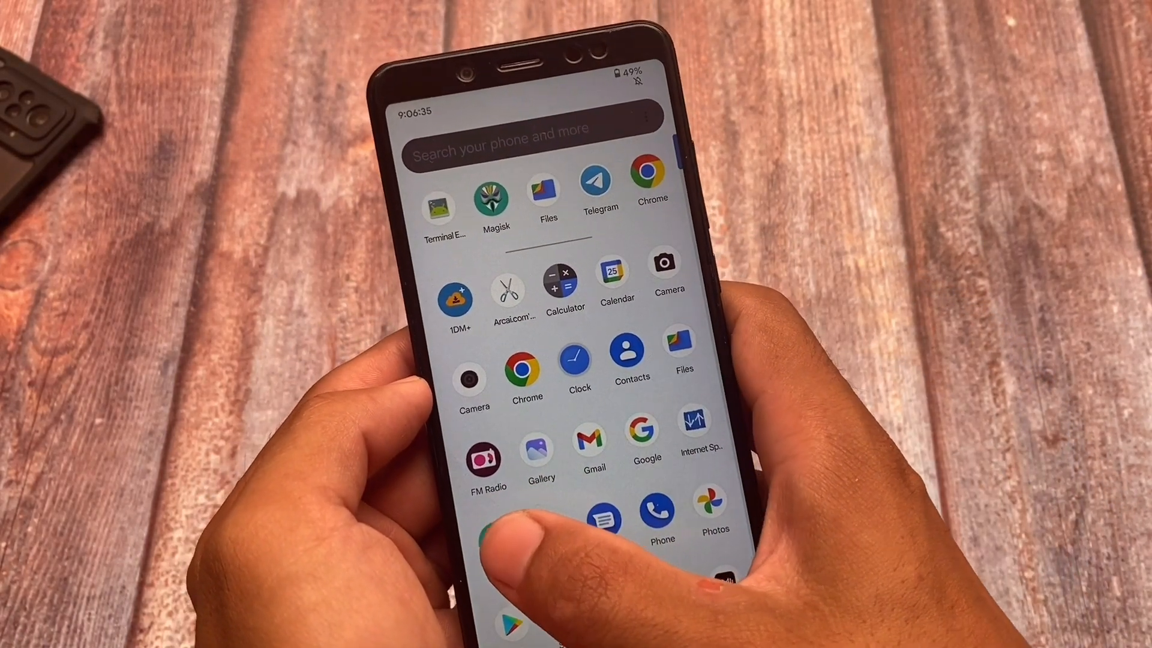
left_click(495, 199)
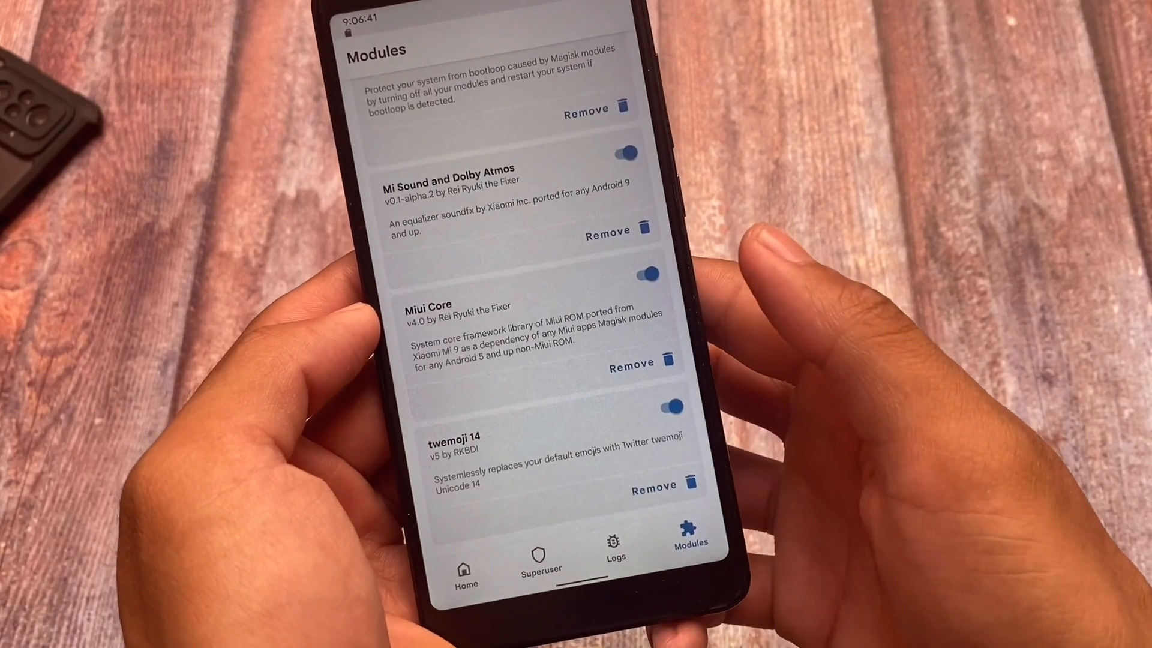
scroll("up", 3)
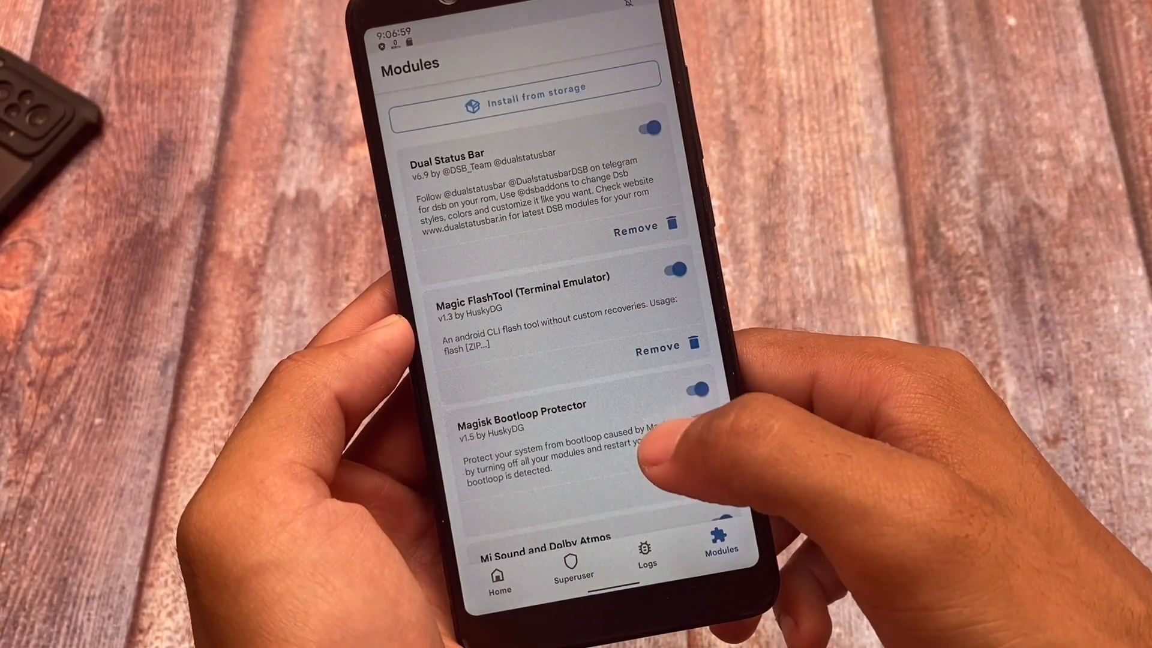
scroll("up", 3)
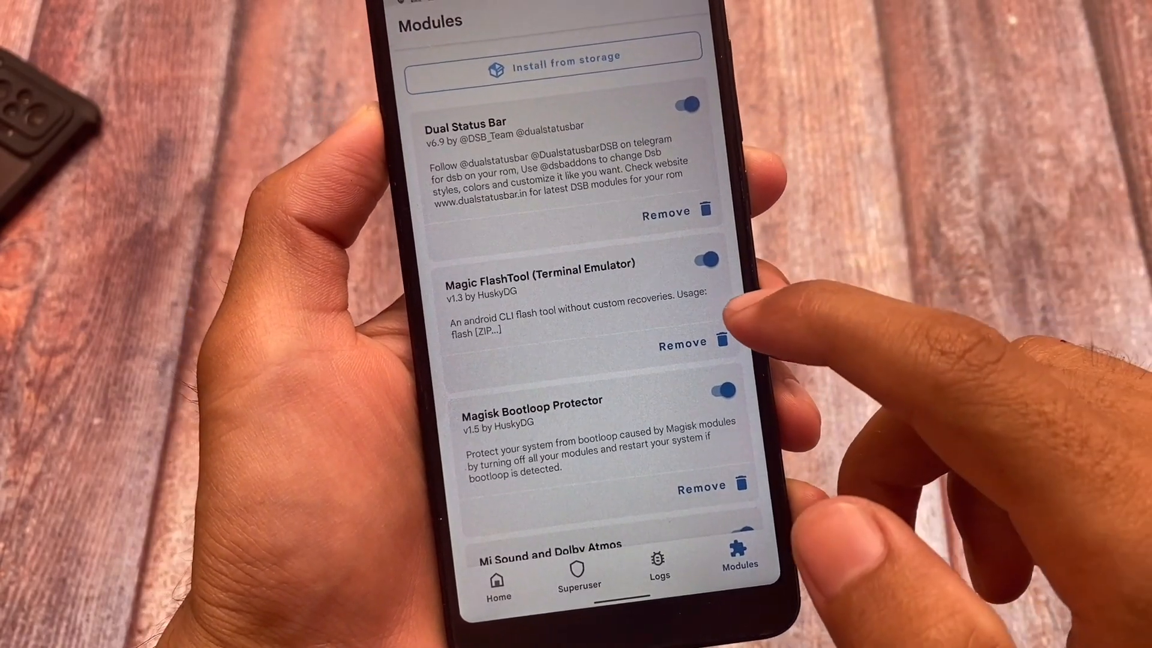
- Mark twemoji 14 for removal and return to the Home overview showing Magisk 24.3
scroll("down", 3)
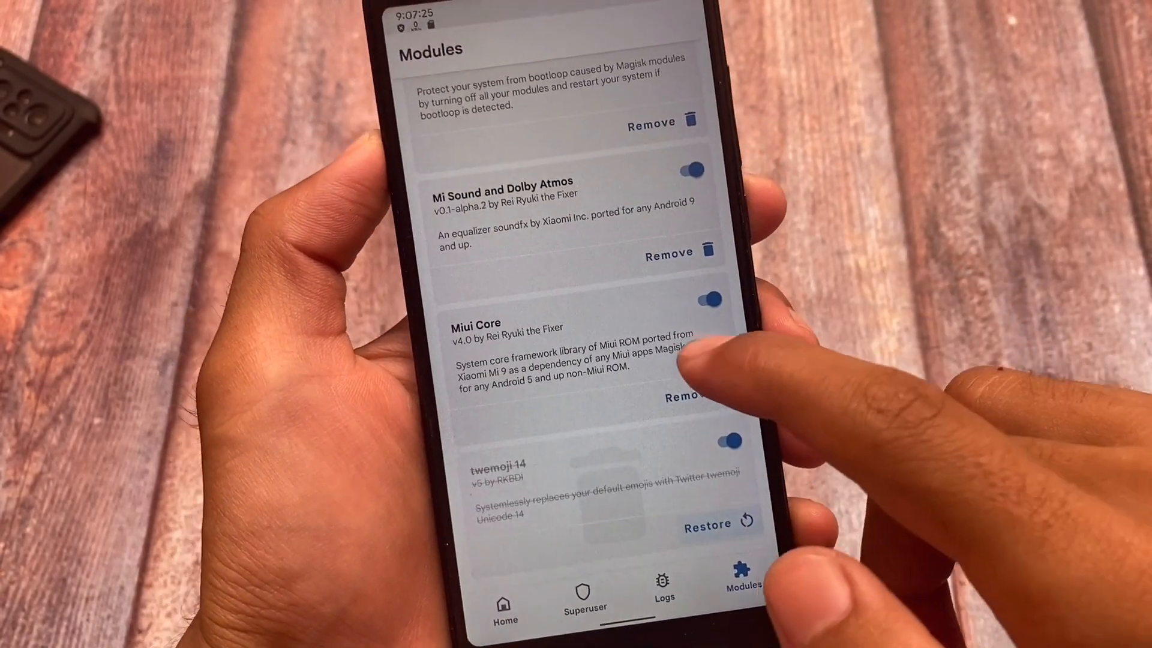
scroll("up", 3)
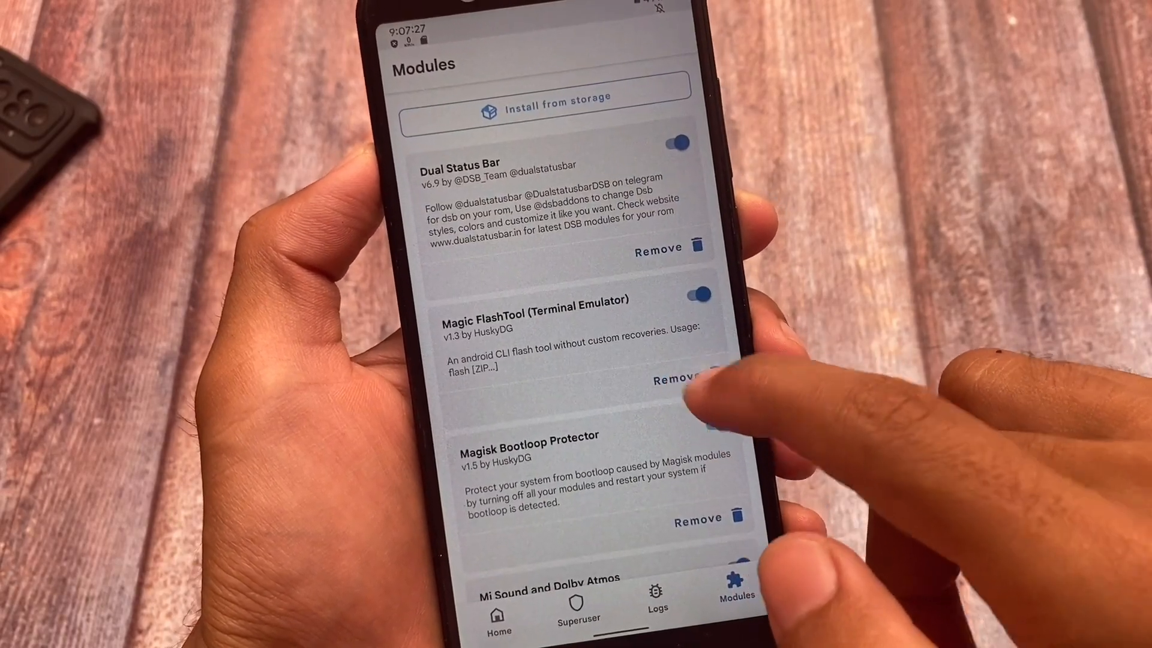
left_click(661, 381)
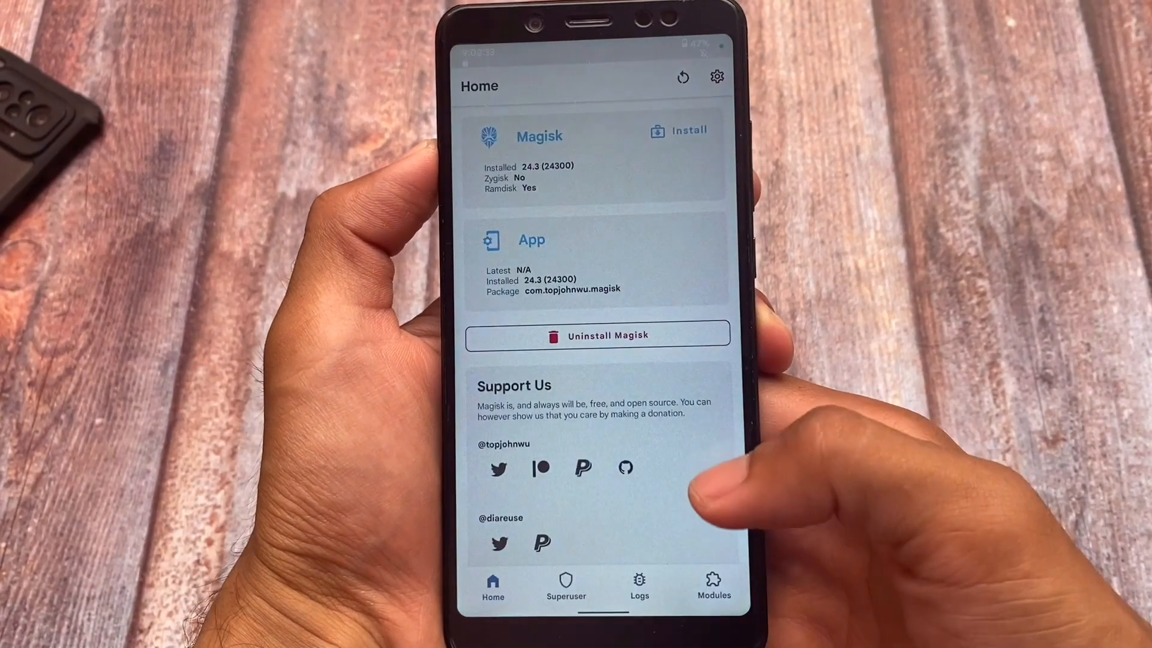
- Switch to the Modules list, then move on to a terminal emulator shell
left_click(702, 588)
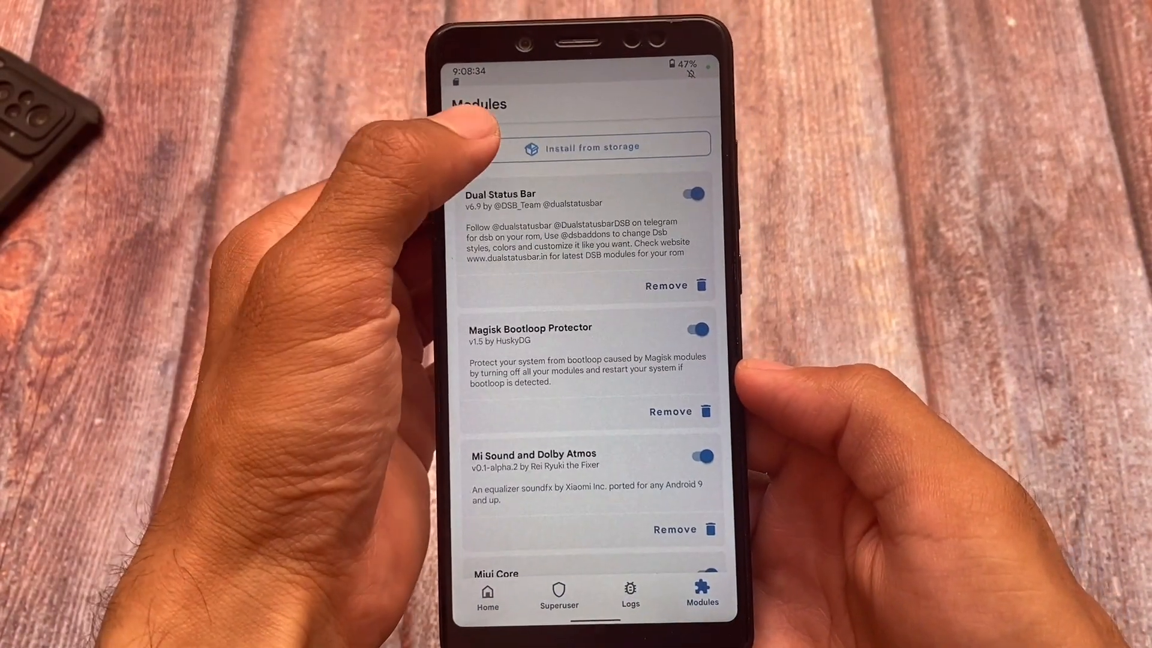
left_click(589, 147)
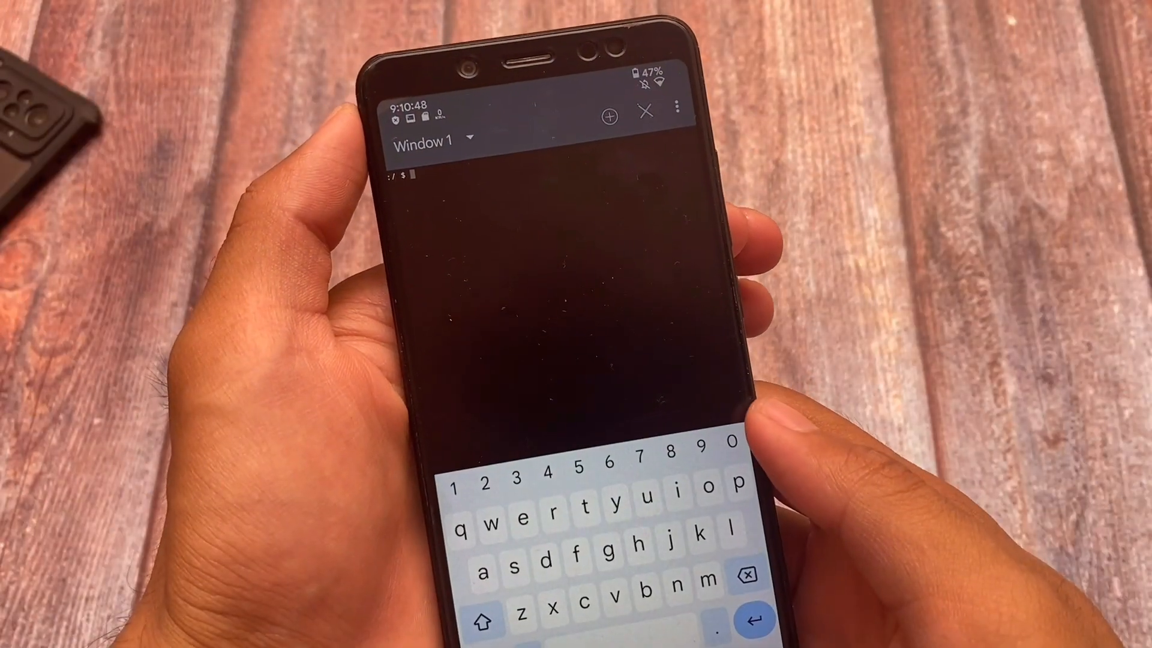
- Gain a root shell with su in Terminal Emulator
type("su")
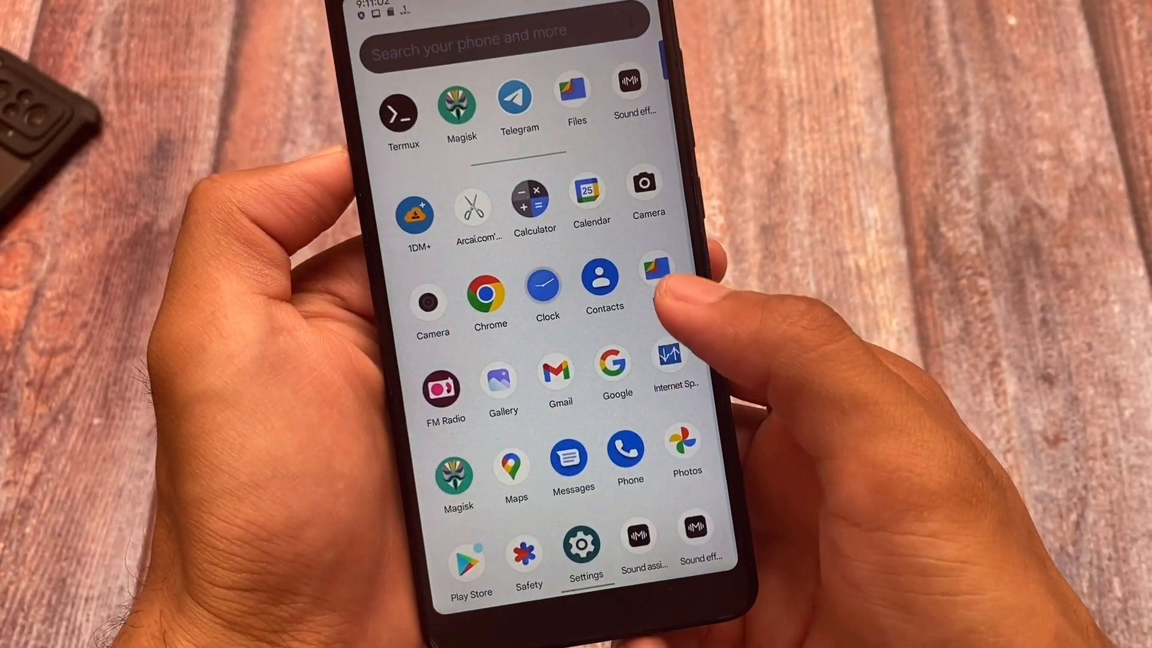
- Browse the Files download list down to twemoji.zip
left_click(575, 95)
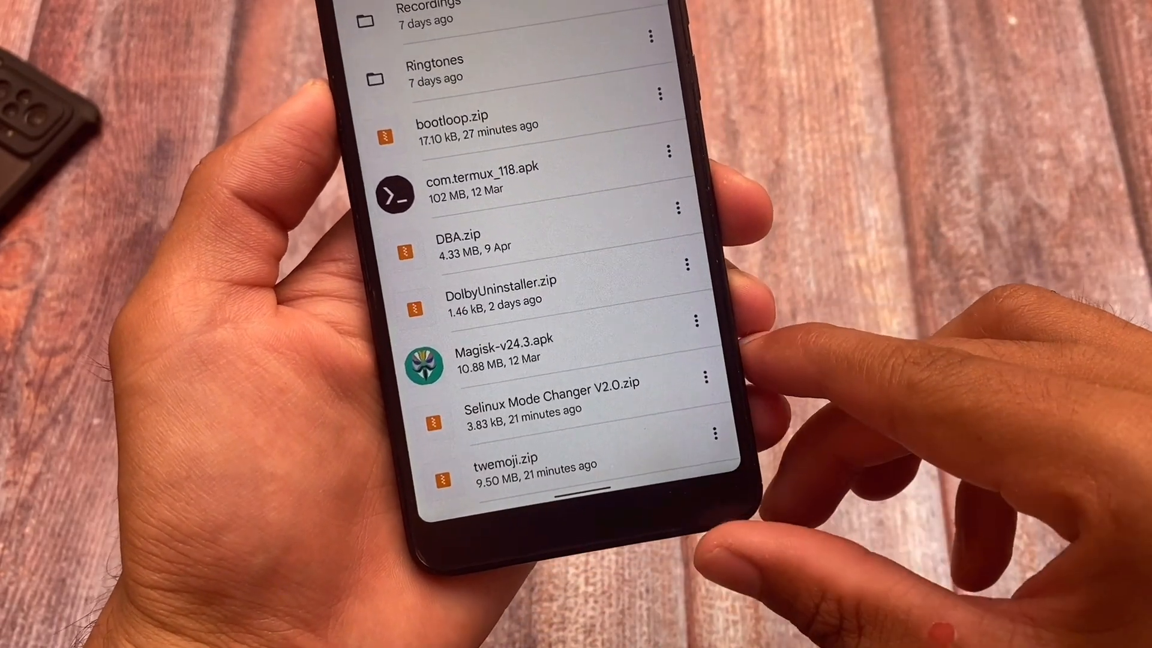
scroll("down", 3)
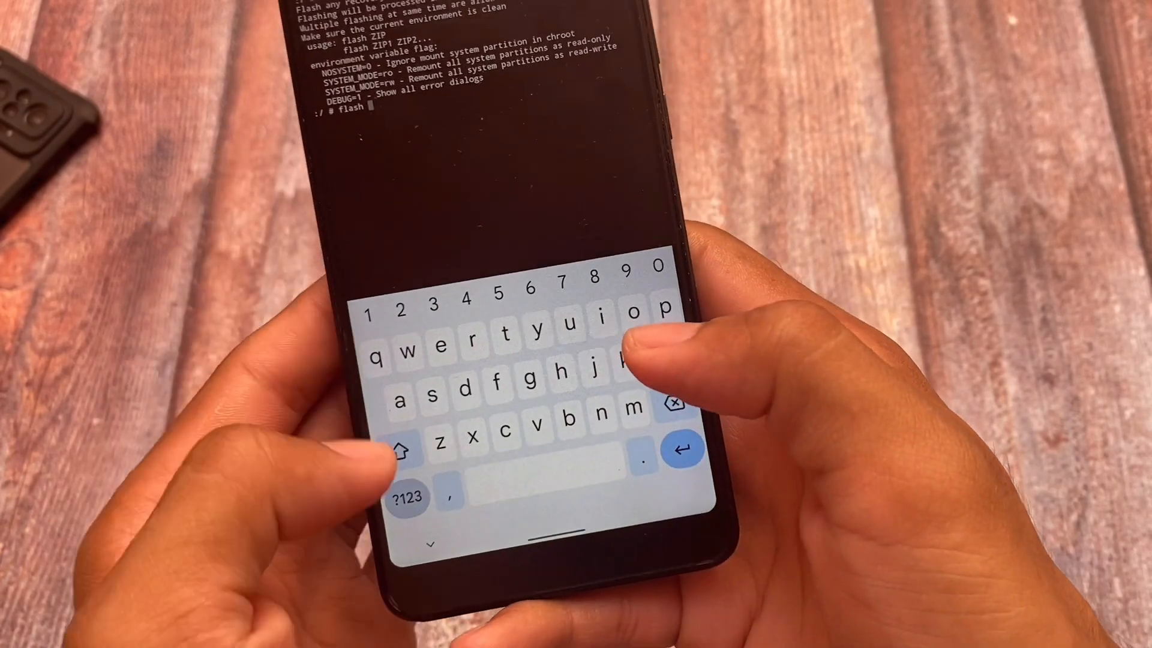
- Run flash "/storage/emulated/0/twemoji.zip" as root to start flashing twemoji
left_click(413, 496)
type(" \"/storage/emulated/0/")
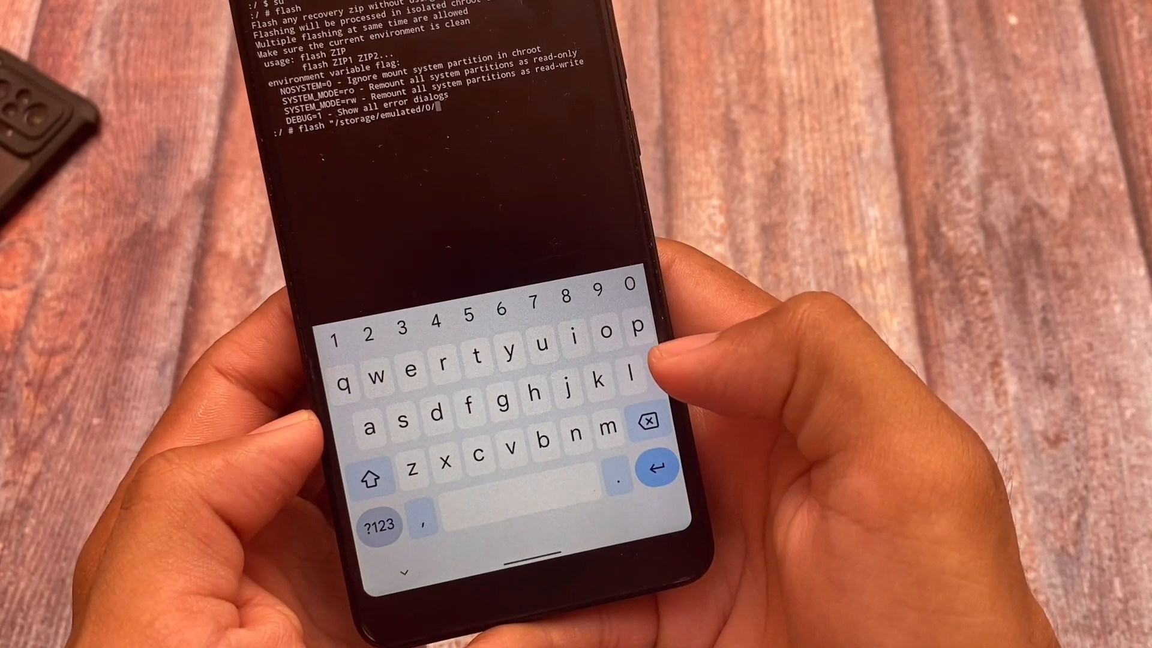
type("twemoji.zip\"")
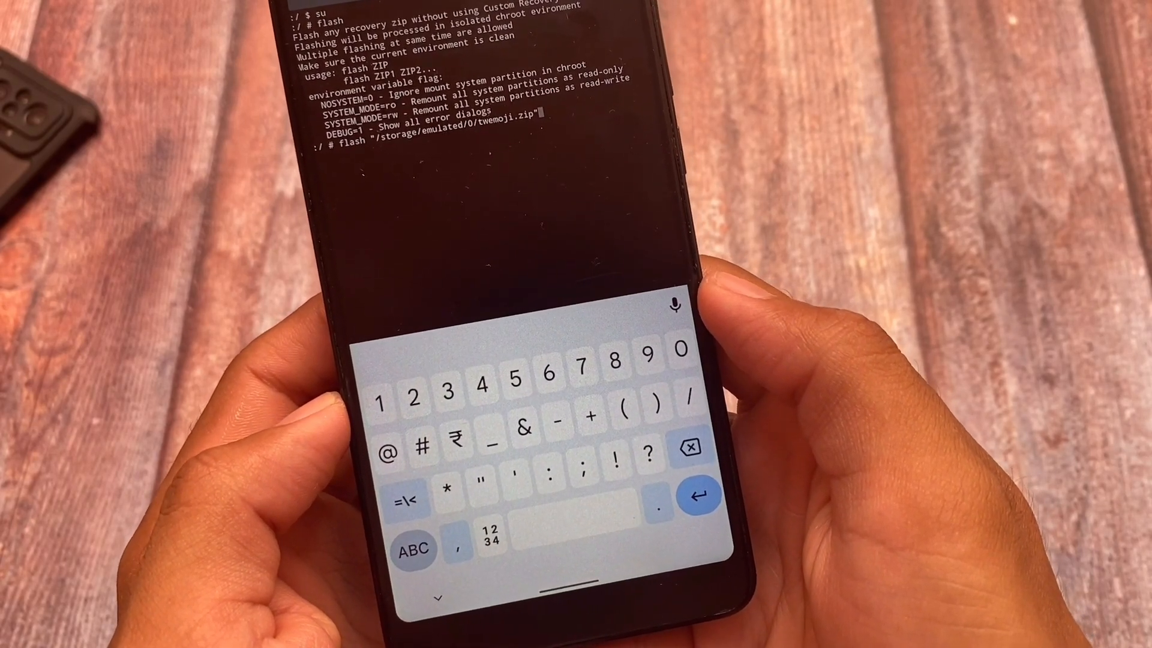
left_click(699, 494)
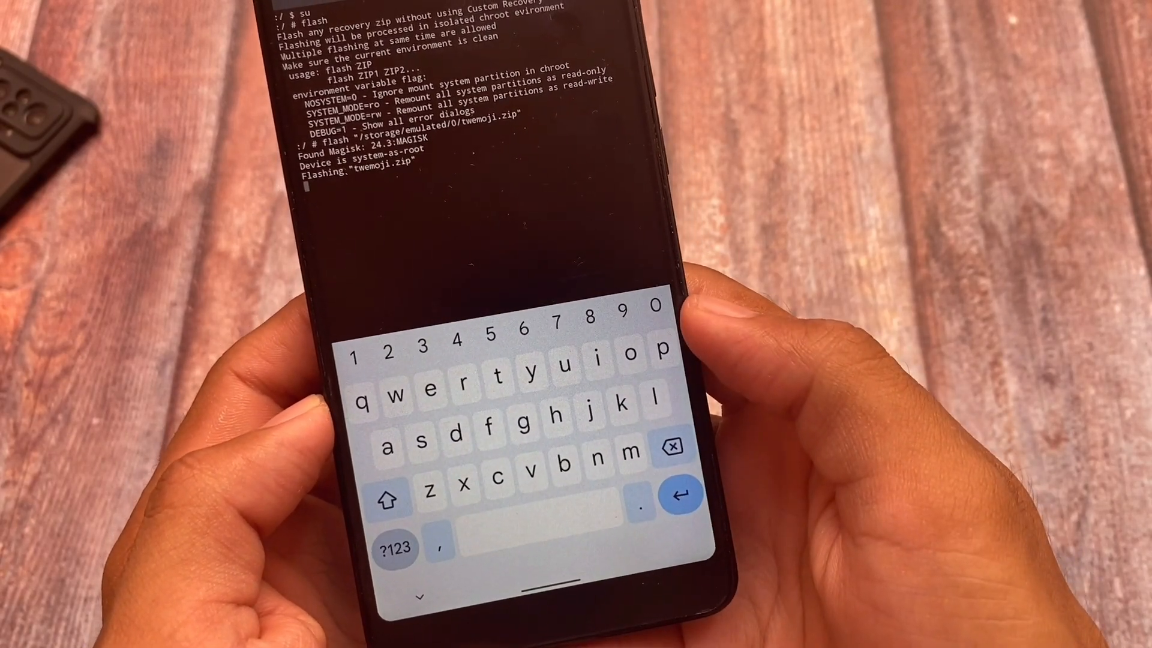